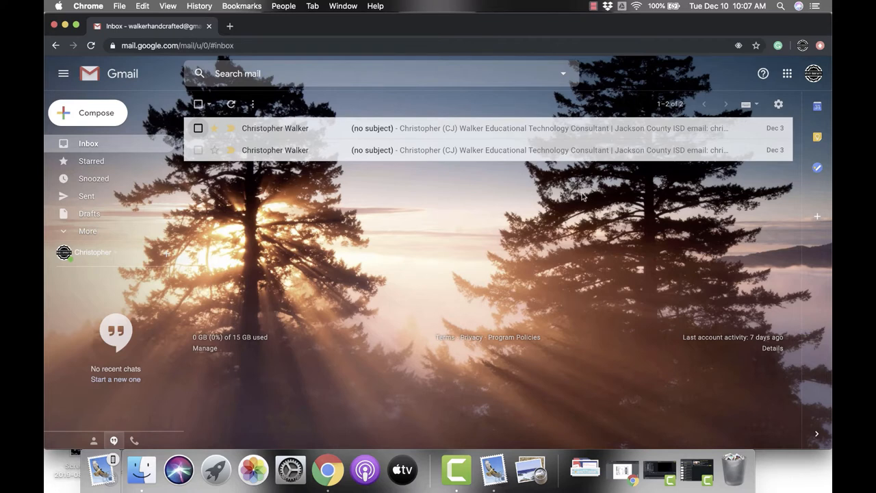
pyautogui.moveTo(506, 149)
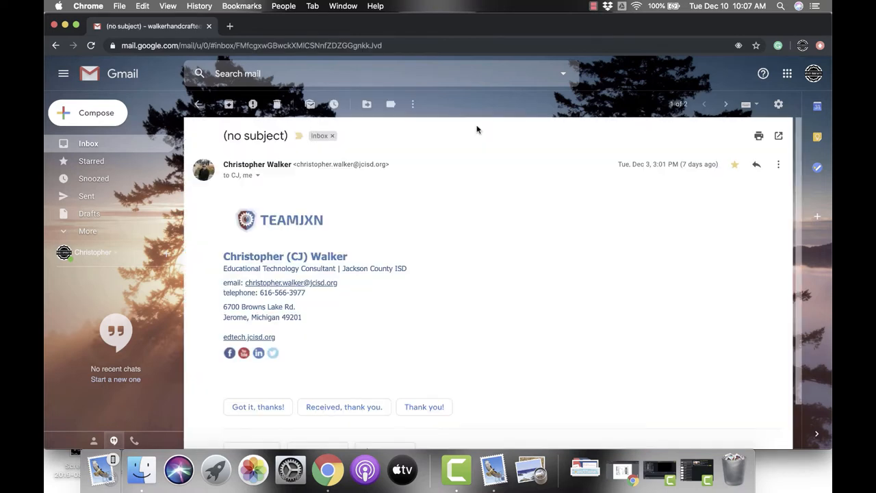
pyautogui.moveTo(580, 131)
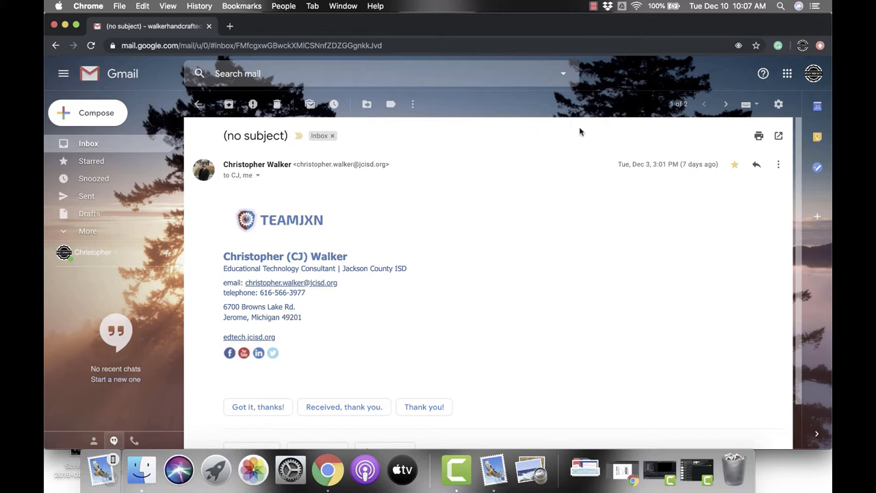
pyautogui.moveTo(706, 142)
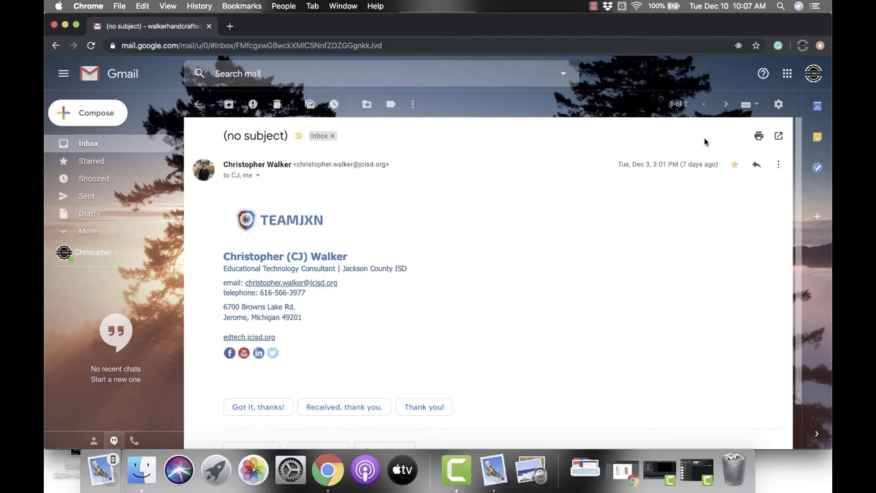
pyautogui.moveTo(758, 135)
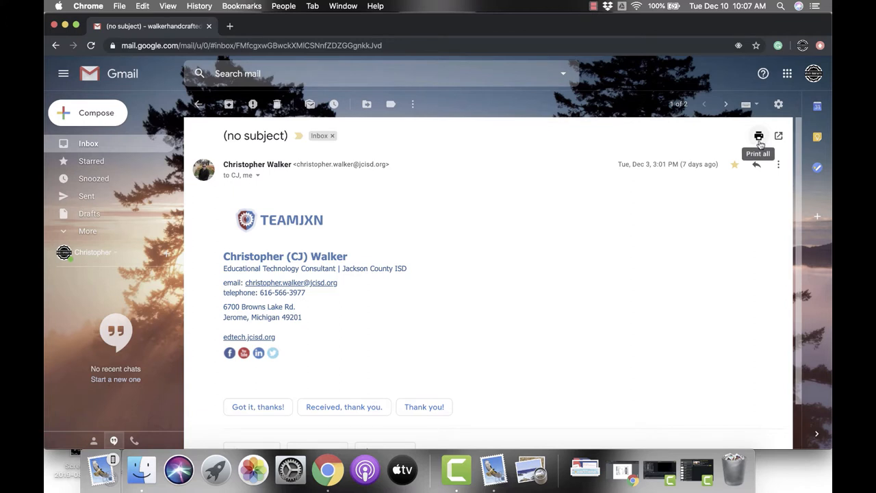
# Preview printing the whole no-subject conversation via the Print all icon
pyautogui.click(758, 136)
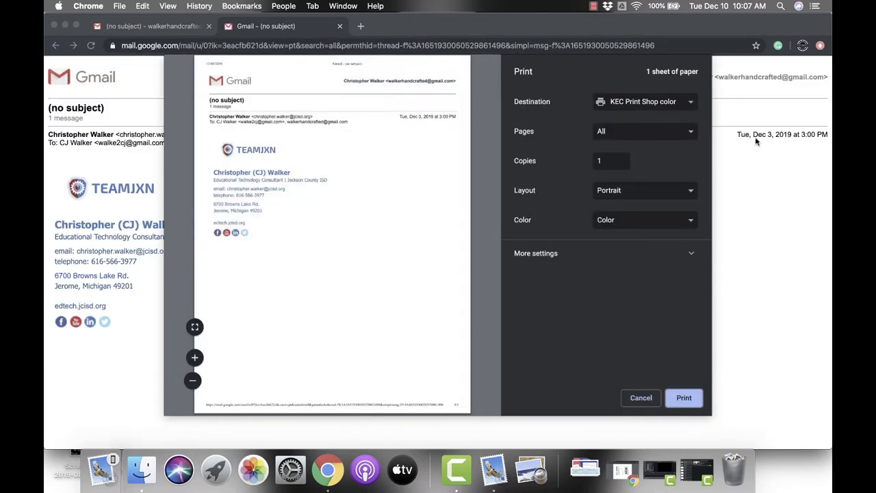
pyautogui.moveTo(601, 83)
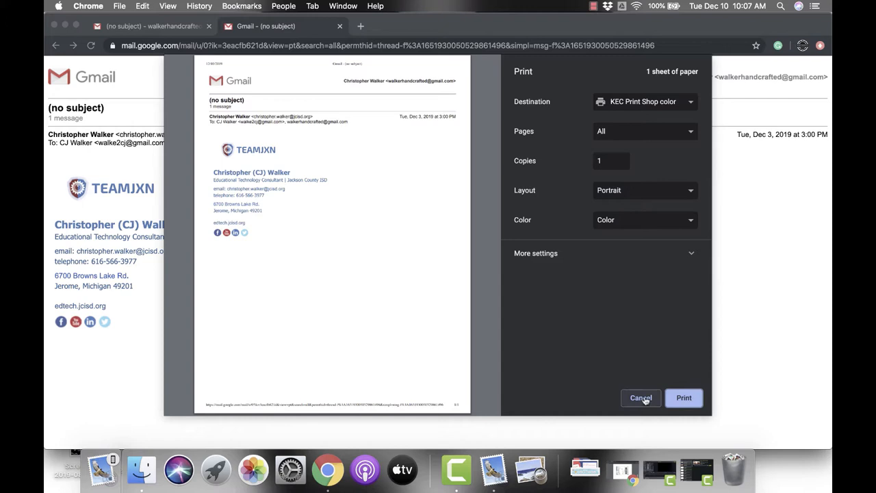
# Cancel the Chrome print dialog and return to the no-subject email
pyautogui.click(641, 396)
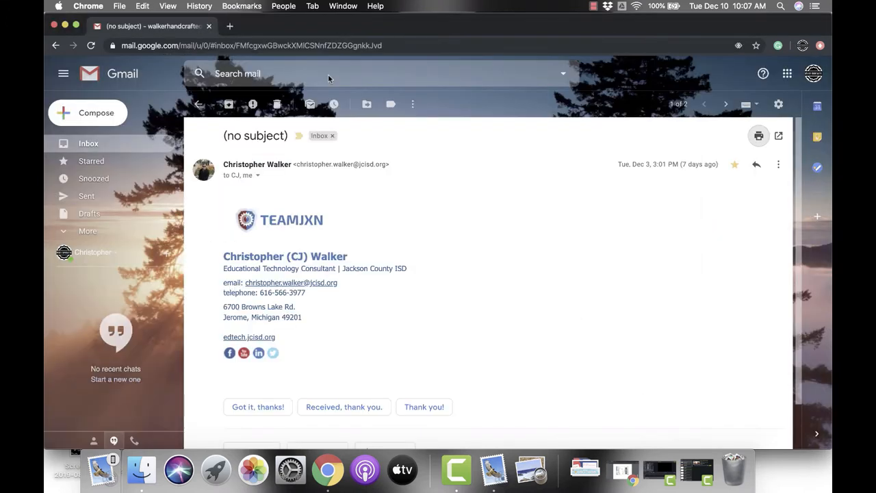
pyautogui.moveTo(470, 336)
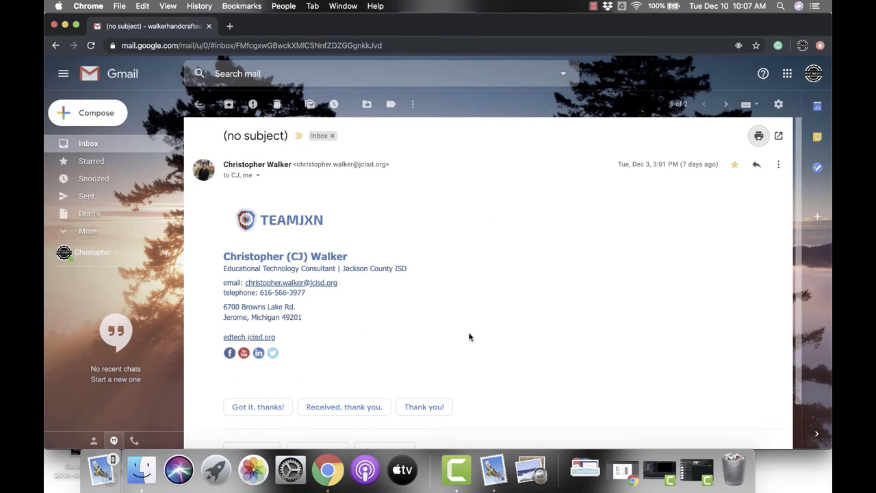
pyautogui.moveTo(635, 226)
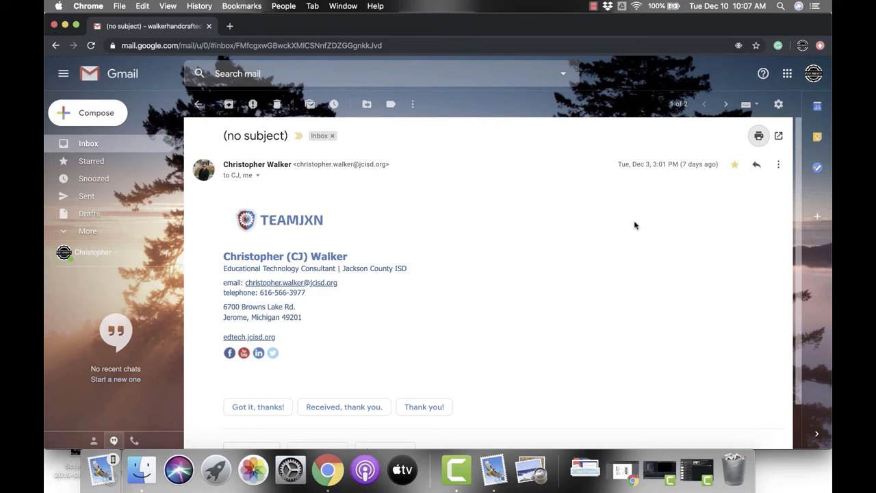
pyautogui.moveTo(777, 195)
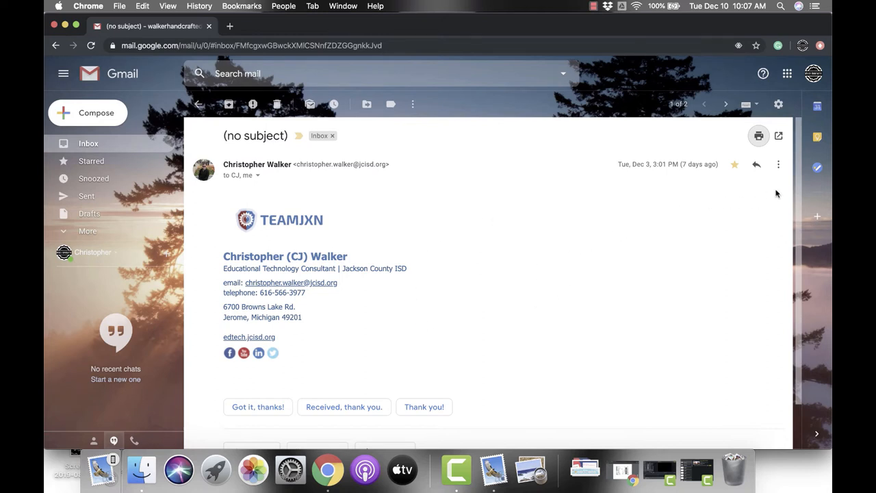
pyautogui.moveTo(777, 164)
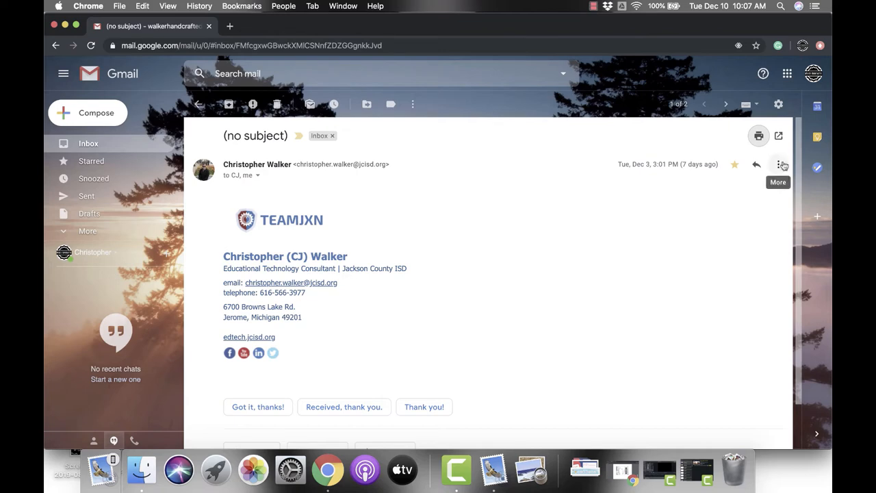
# Show the More actions list for this single message
pyautogui.click(781, 164)
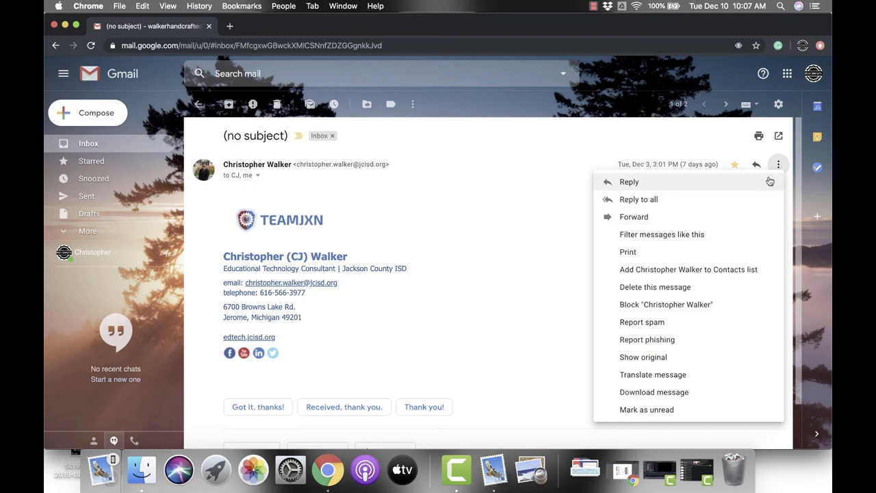
pyautogui.moveTo(767, 194)
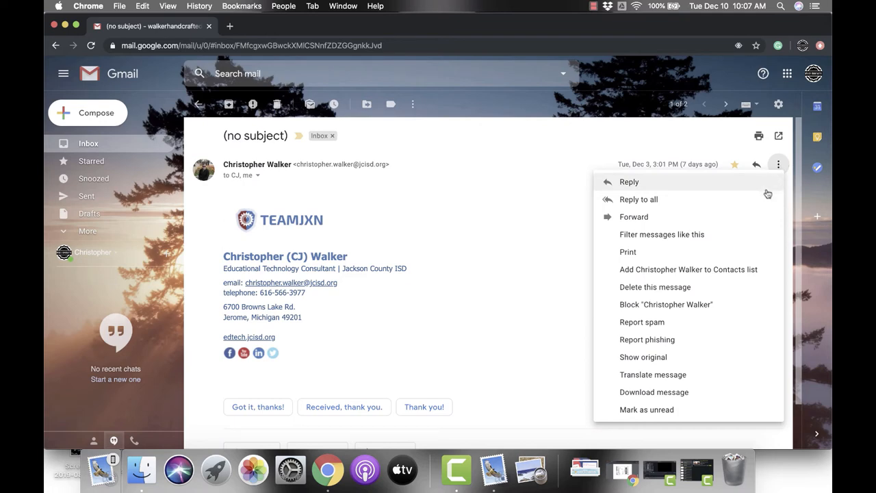
pyautogui.moveTo(753, 227)
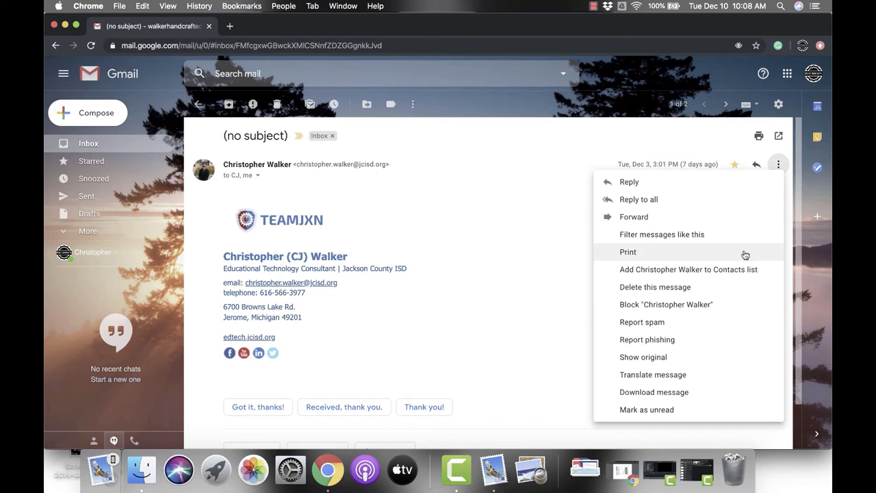
# Choose Print to preview just this single message
pyautogui.click(627, 251)
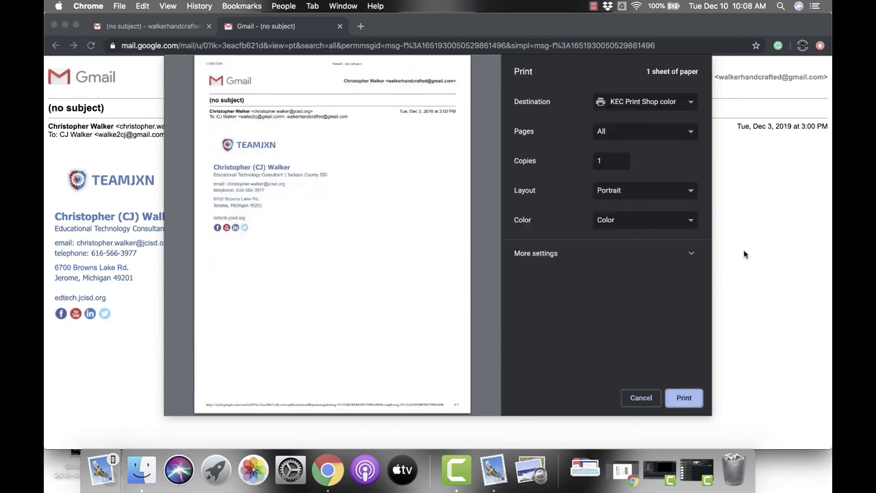
pyautogui.moveTo(728, 244)
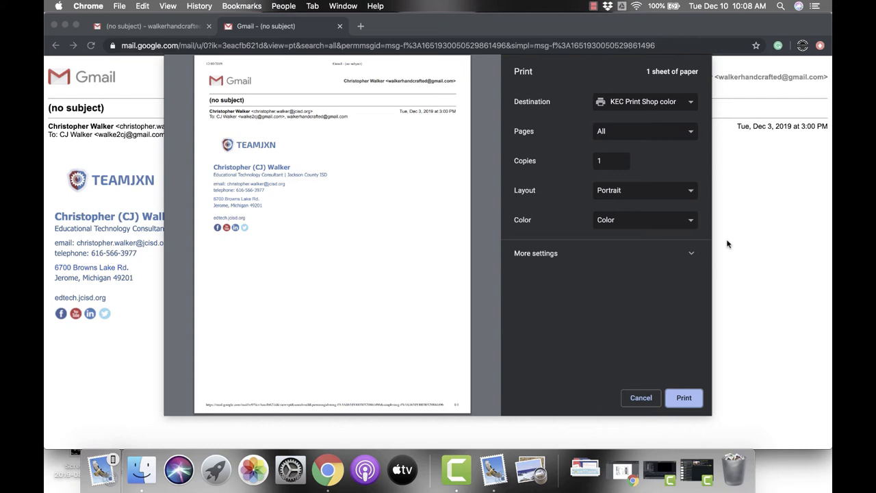
# Set the print layout orientation to Landscape
pyautogui.click(644, 190)
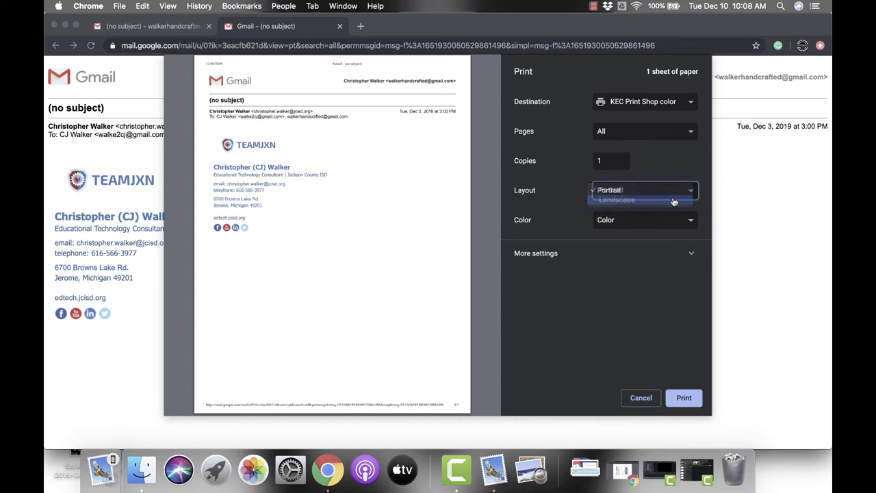
pyautogui.click(616, 200)
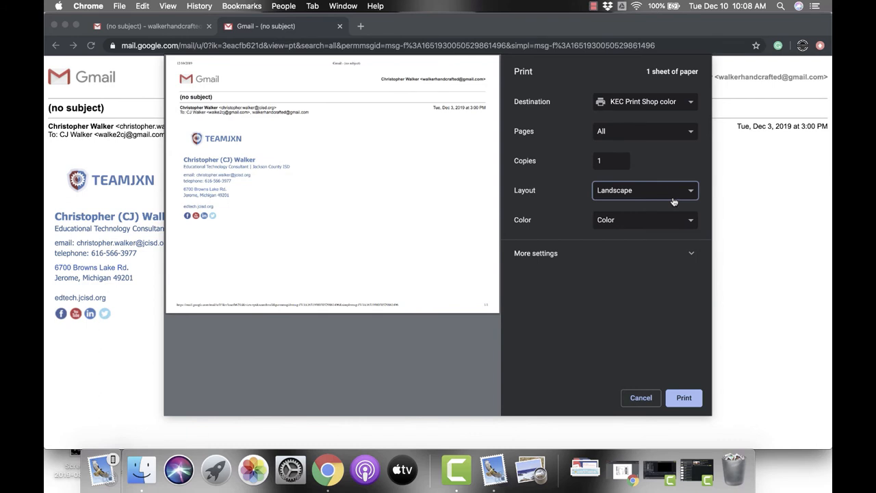